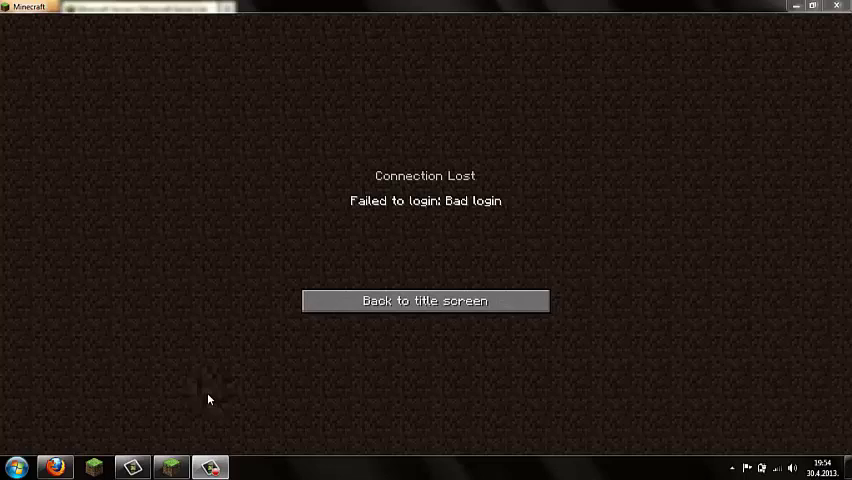
{"action": "mouse_move", "coordinate": [614, 385]}
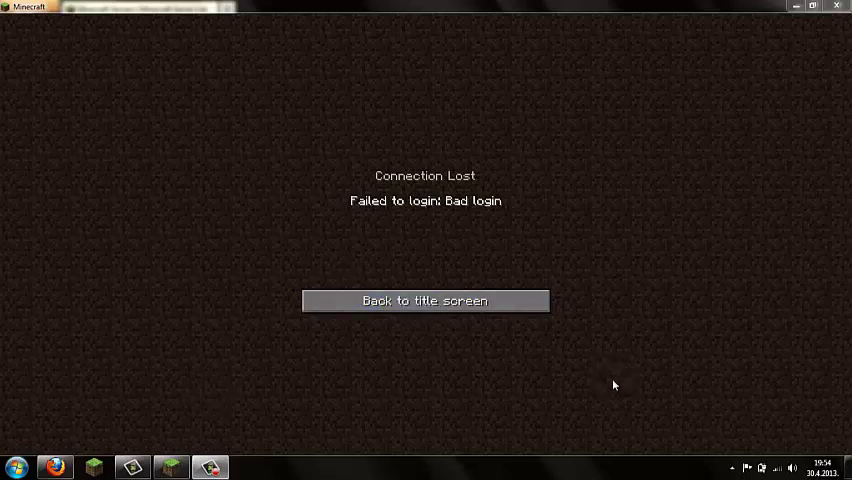
{"action": "mouse_move", "coordinate": [575, 130]}
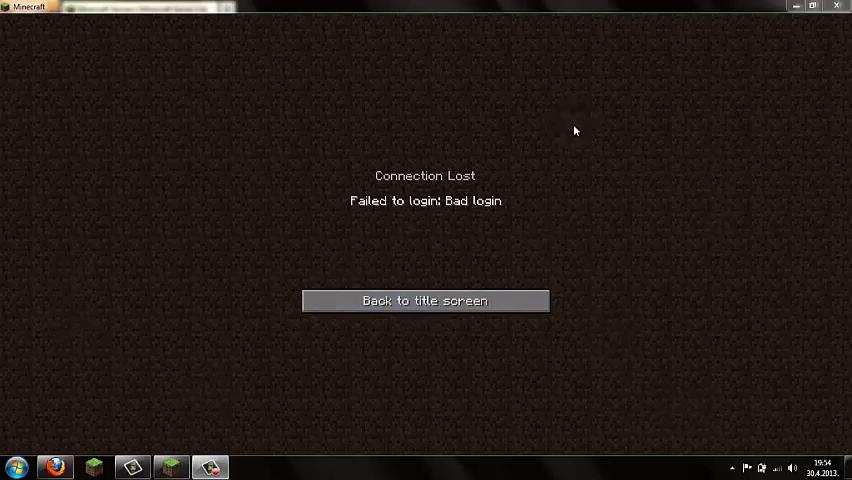
{"action": "mouse_move", "coordinate": [348, 228]}
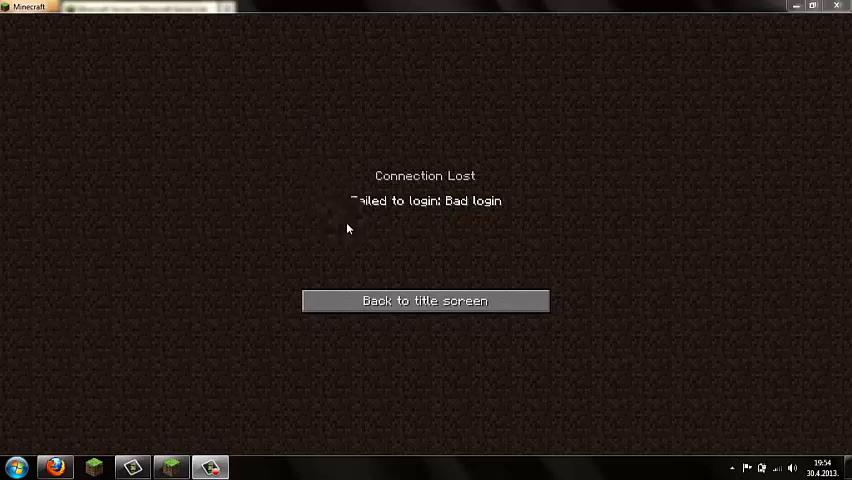
{"action": "mouse_move", "coordinate": [334, 170]}
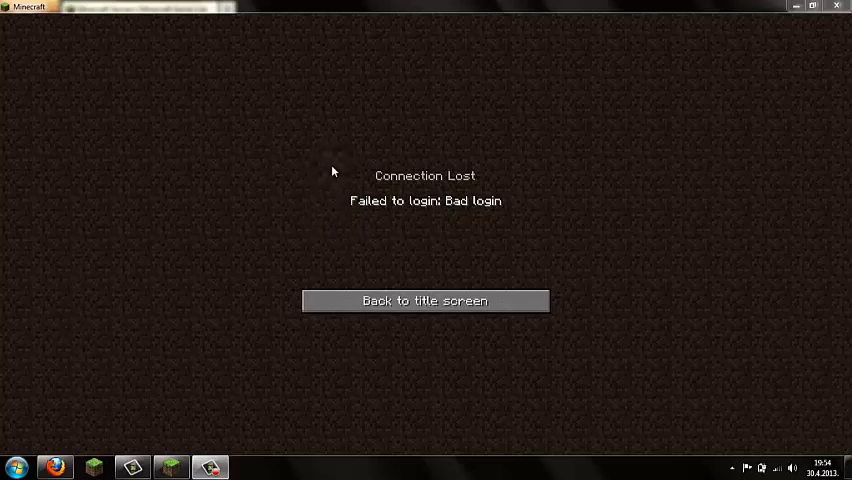
{"action": "mouse_move", "coordinate": [326, 207]}
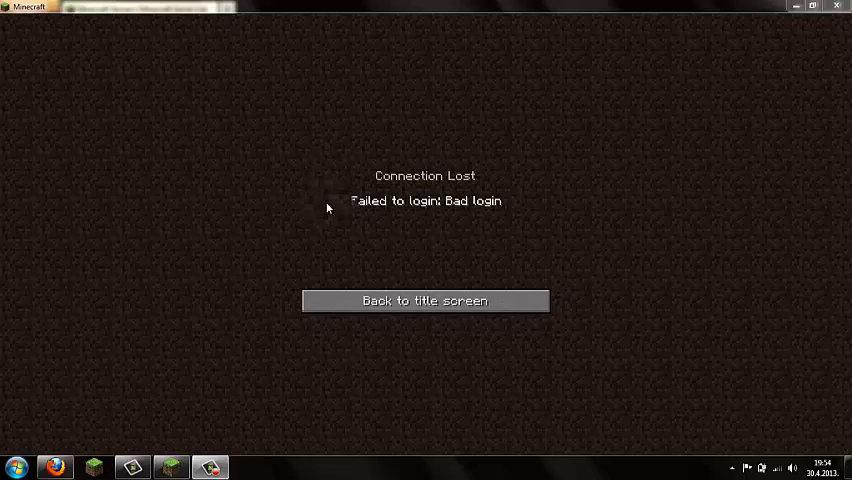
Step: Dismiss the failed-login message to return to the three-server multiplayer list
{"action": "left_click", "coordinate": [424, 301]}
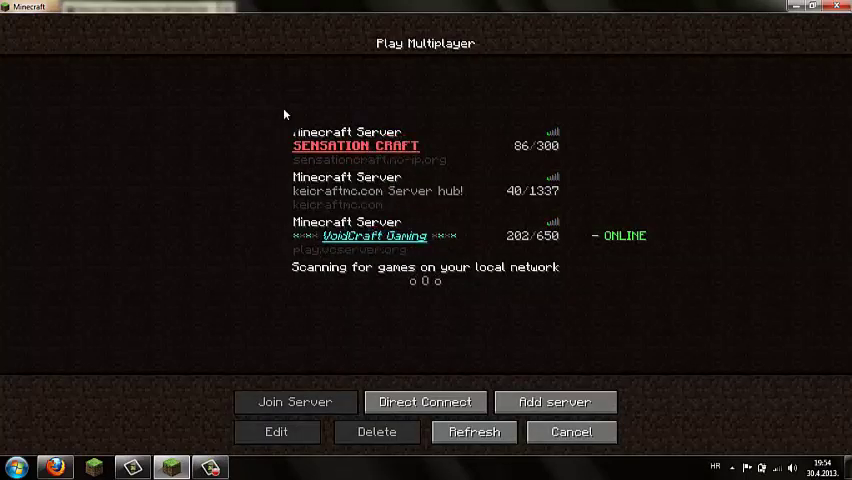
{"action": "mouse_move", "coordinate": [281, 88]}
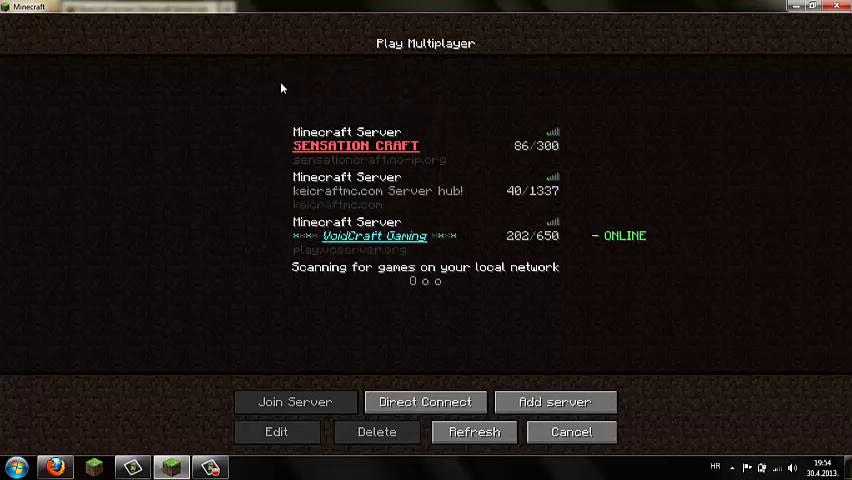
{"action": "mouse_move", "coordinate": [44, 448]}
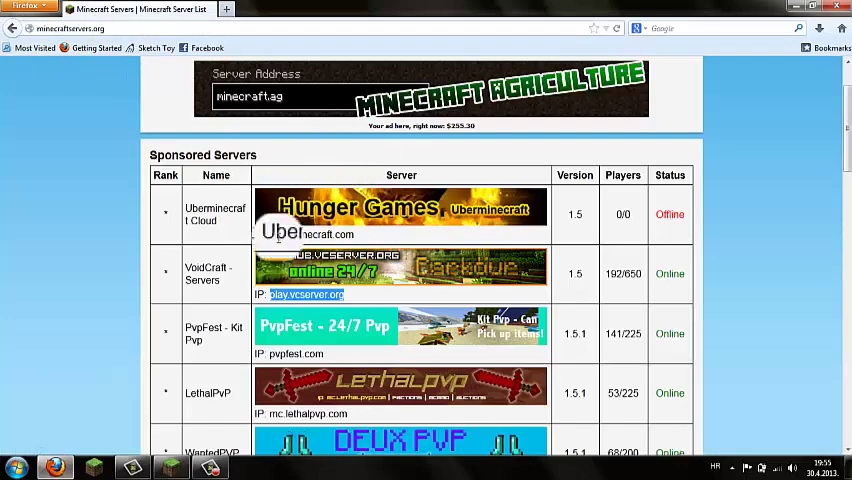
Step: Scroll through the MinecraftServers.org sponsored and ranked servers, then back to the top
{"action": "scroll", "scroll_direction": "down", "scroll_amount": 3}
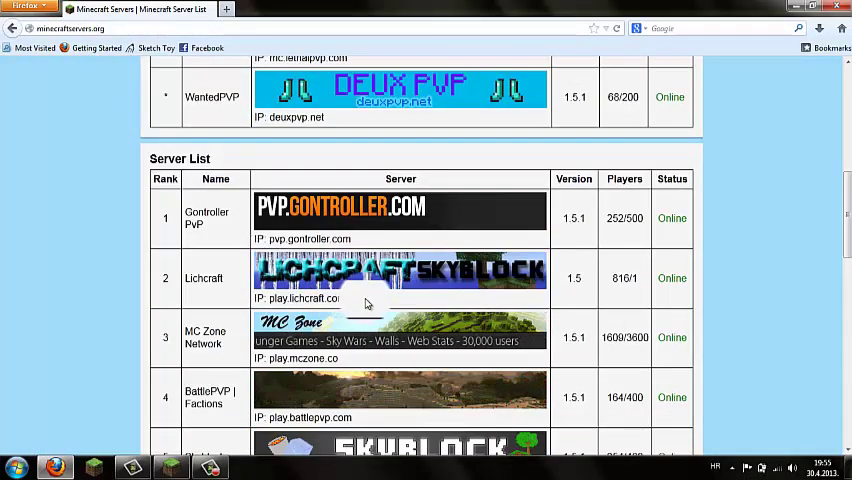
{"action": "scroll", "scroll_direction": "down", "scroll_amount": 3}
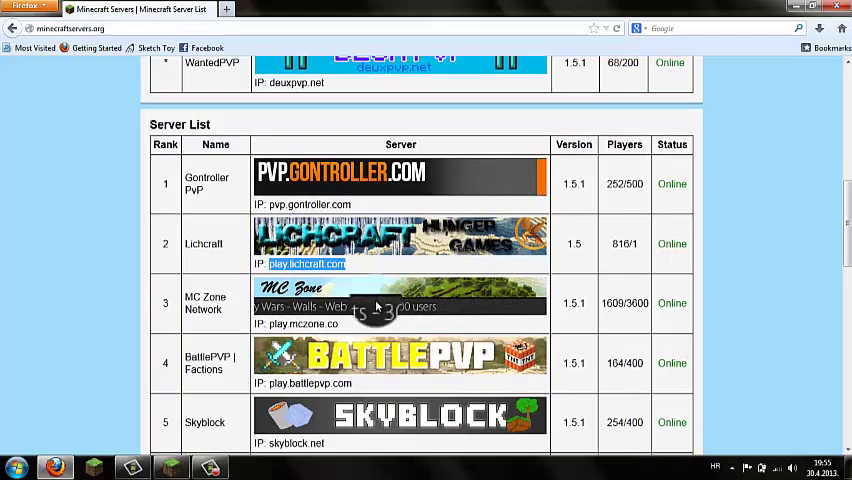
{"action": "scroll", "scroll_direction": "up", "scroll_amount": 3}
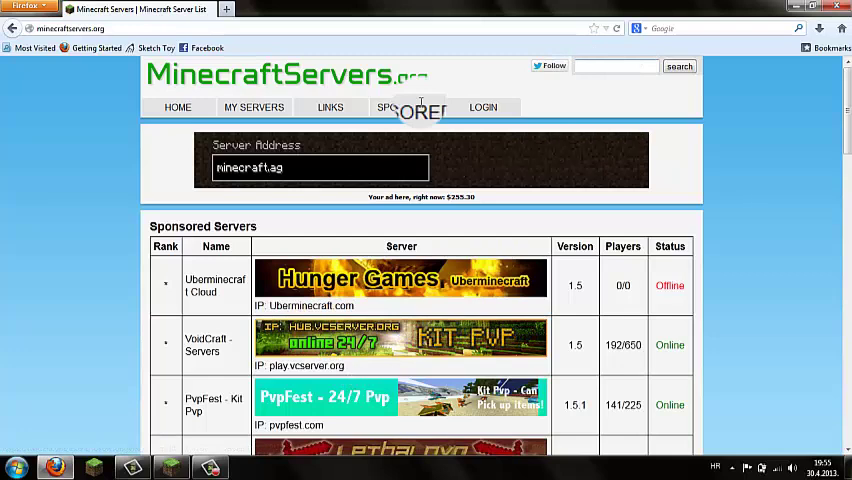
Step: Search MinecraftServers.org for 'cracked' and copy DreamCracked's address Dream-Cracked.no-ip.org
{"action": "type", "text": "cracked"}
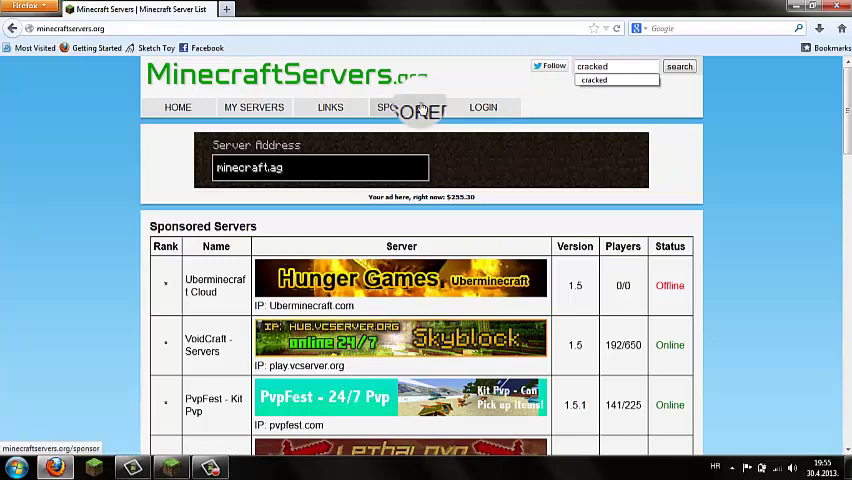
{"action": "left_click", "coordinate": [679, 66]}
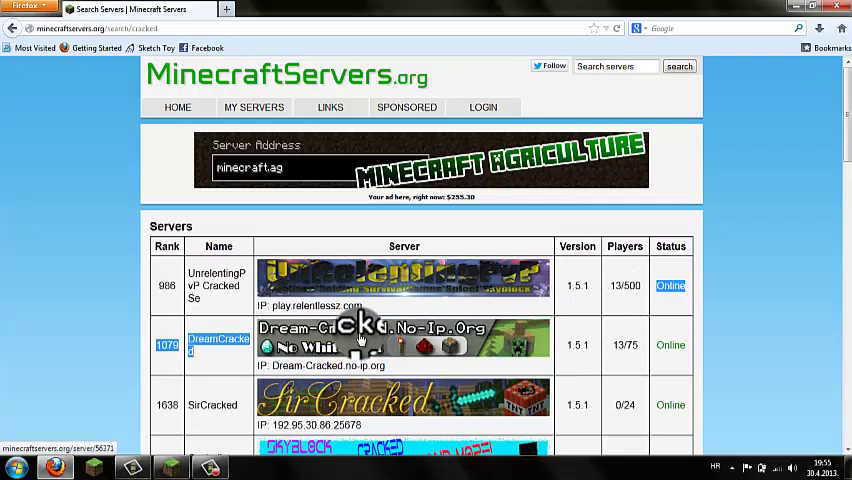
{"action": "mouse_move", "coordinate": [538, 315]}
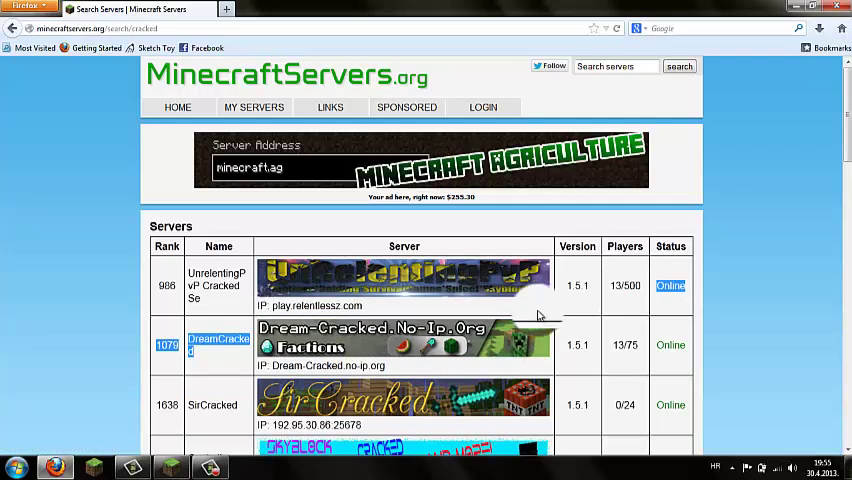
{"action": "scroll", "scroll_direction": "down", "scroll_amount": 3}
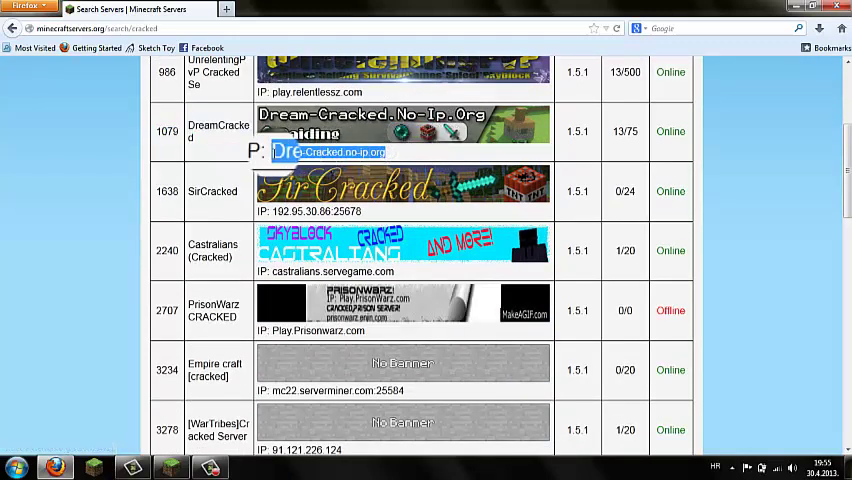
{"action": "right_click", "coordinate": [330, 152]}
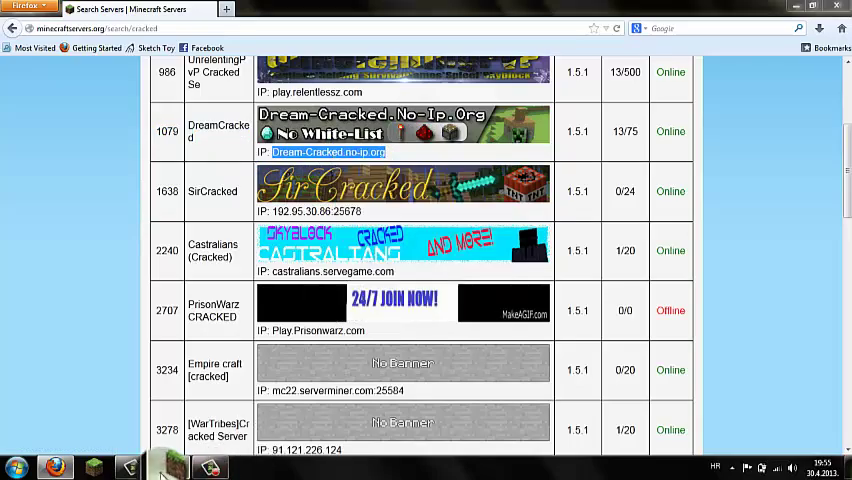
Step: Back in Minecraft, select the DreamCracked server and join it
{"action": "left_click", "coordinate": [171, 467]}
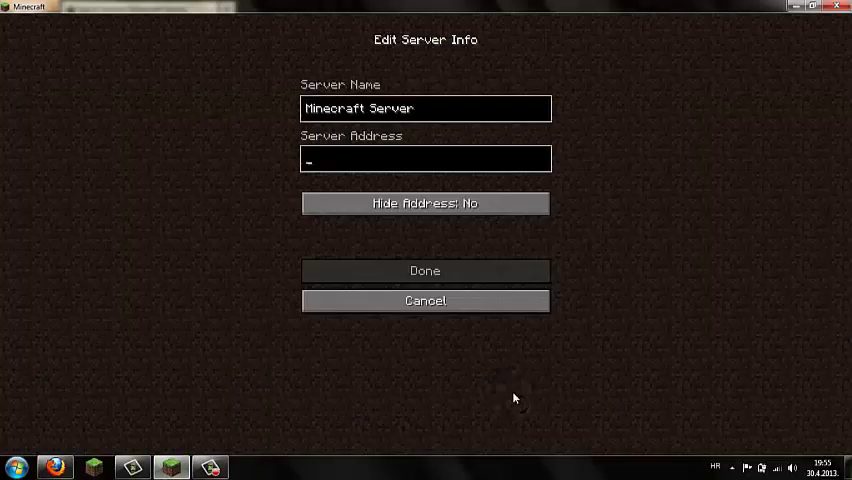
{"action": "left_click", "coordinate": [424, 300]}
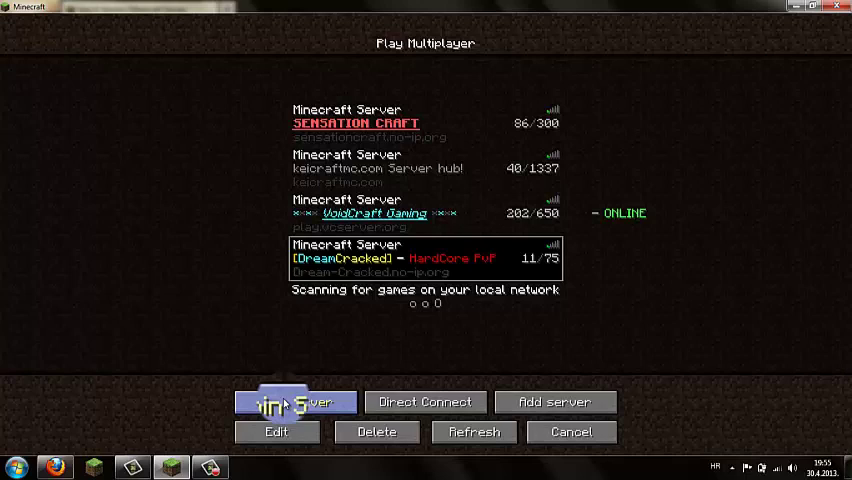
{"action": "left_click", "coordinate": [295, 402]}
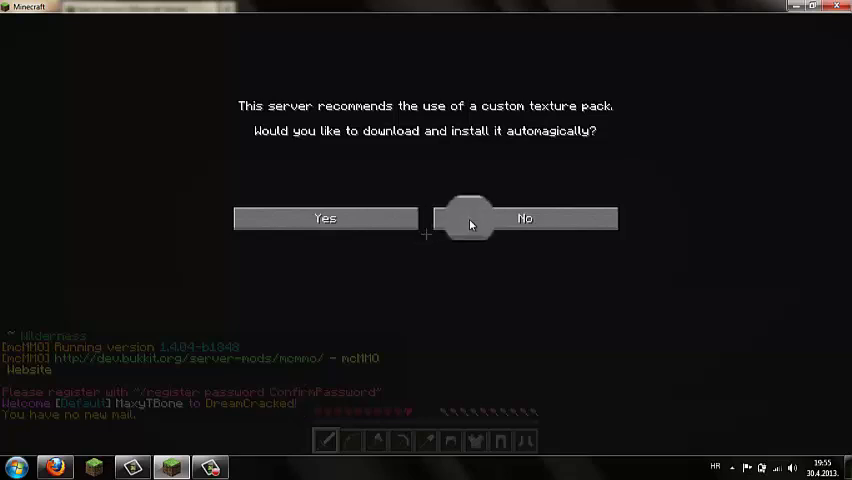
{"action": "mouse_move", "coordinate": [525, 218]}
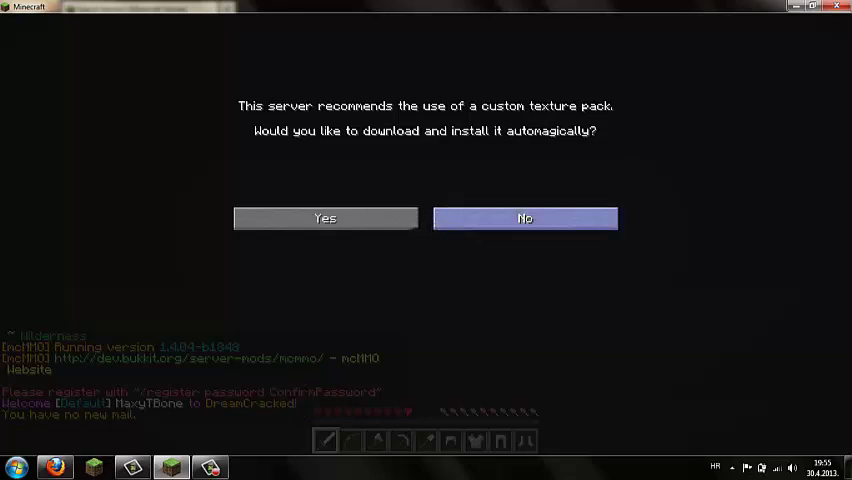
Step: Decline the DreamCracked custom texture pack and load into the world
{"action": "left_click", "coordinate": [525, 218]}
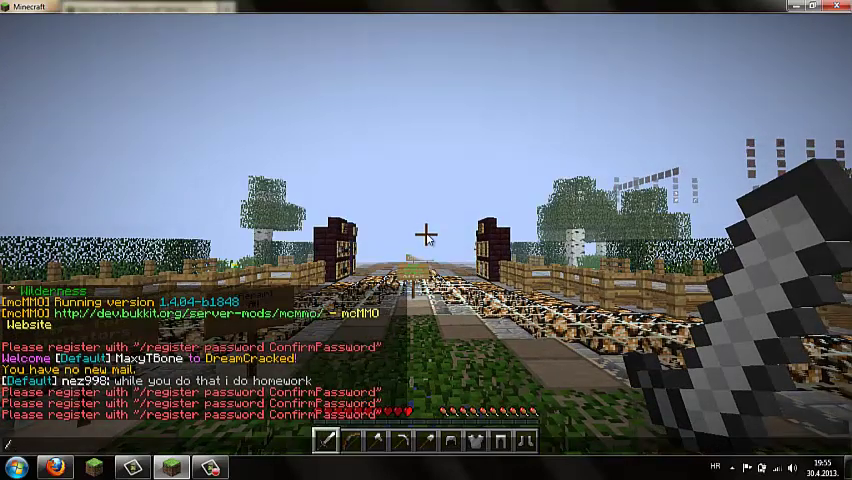
Step: Abandon the '/regid' chat command and disconnect from the DreamCracked server
{"action": "type", "text": "/regid"}
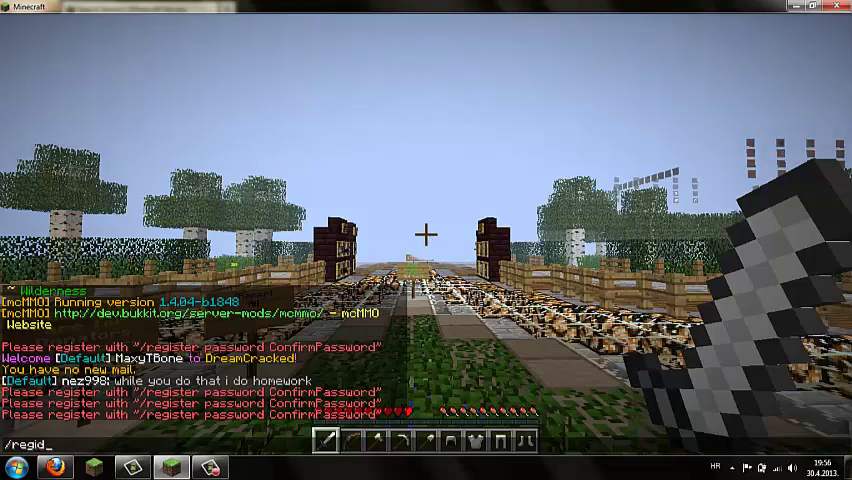
{"action": "key", "text": "Escape"}
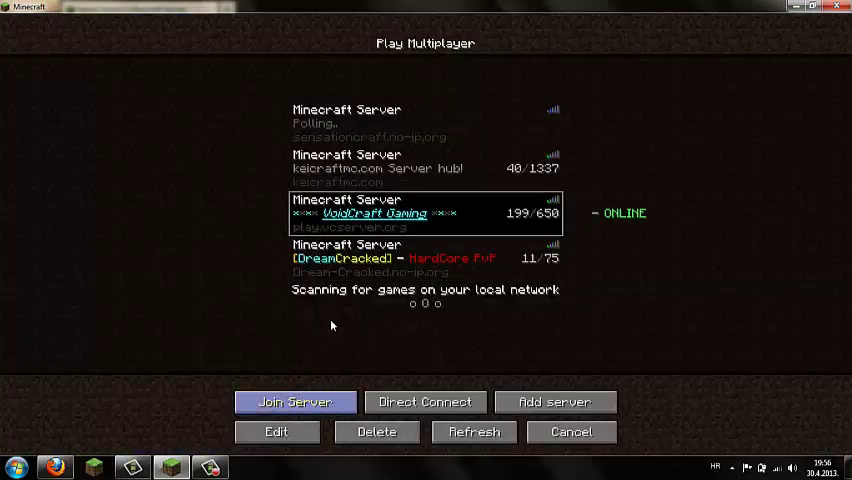
{"action": "left_click", "coordinate": [294, 402]}
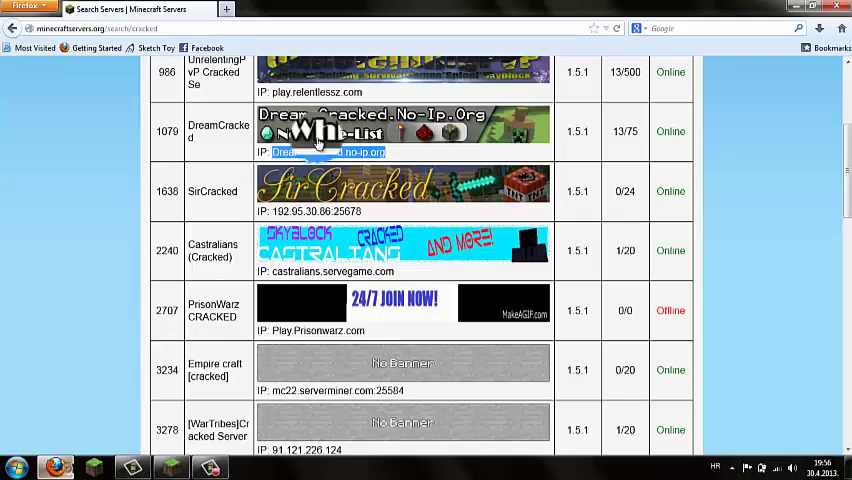
Step: In a new tab, search Google for 'minecraft server.net' and open the Minecraftserver.net result
{"action": "left_click", "coordinate": [226, 9]}
{"action": "type", "text": "minecraft server"}
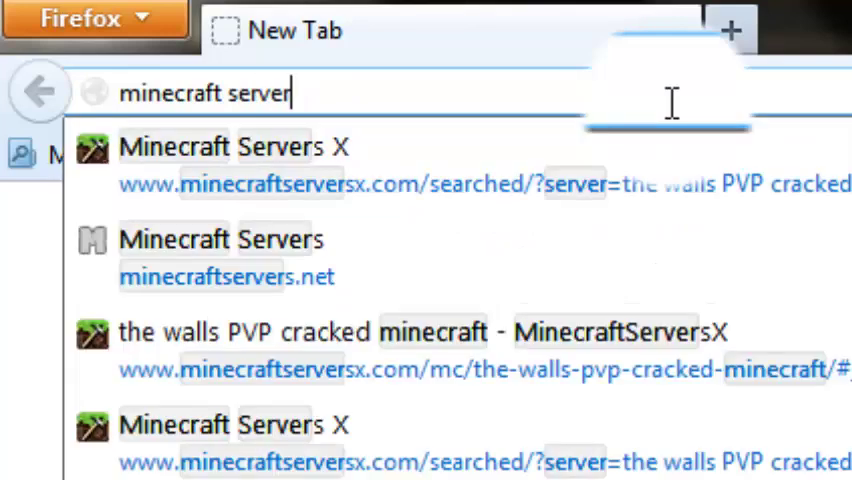
{"action": "type", "text": "."}
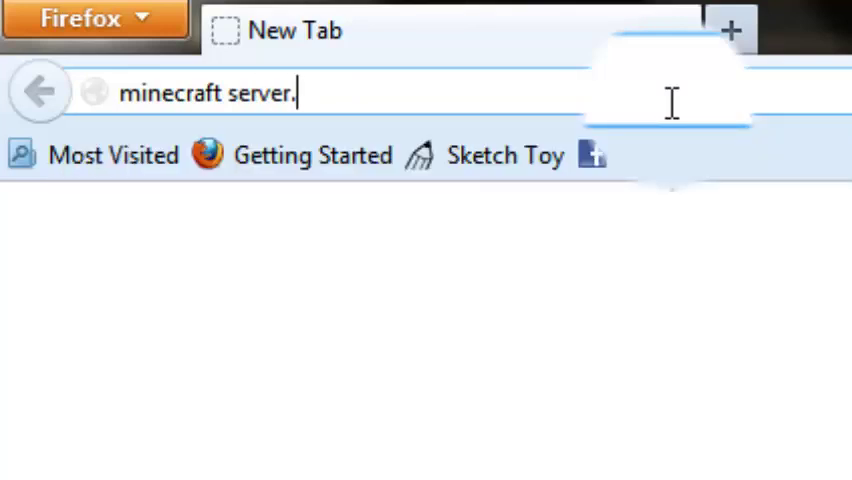
{"action": "key", "text": "Return"}
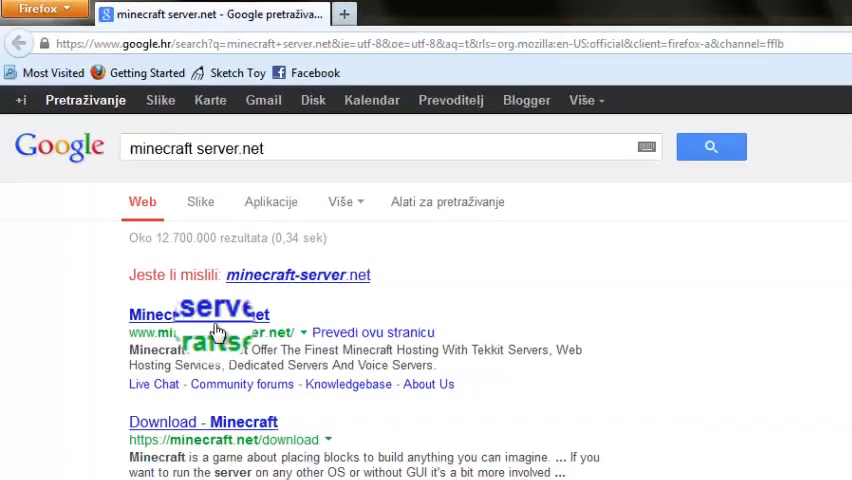
{"action": "left_click", "coordinate": [199, 314]}
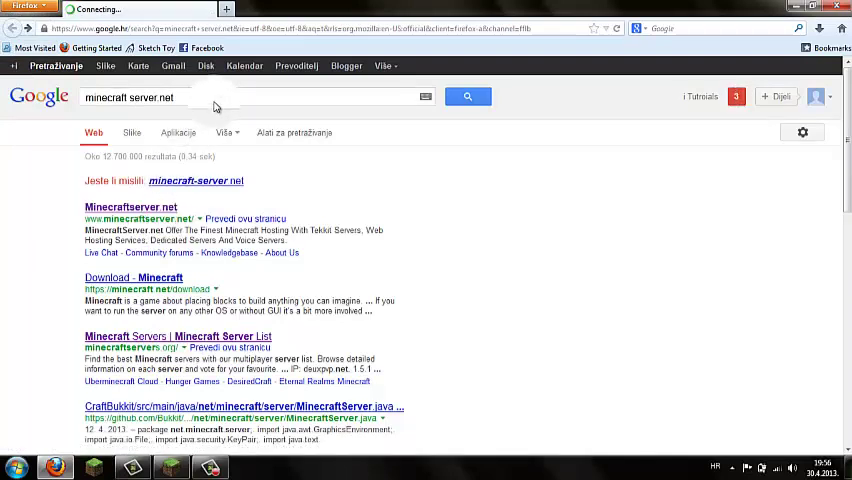
Step: Search Google for 'cracked minecraft servers' via the suggestion from 'cracked m'
{"action": "left_click", "coordinate": [37, 97]}
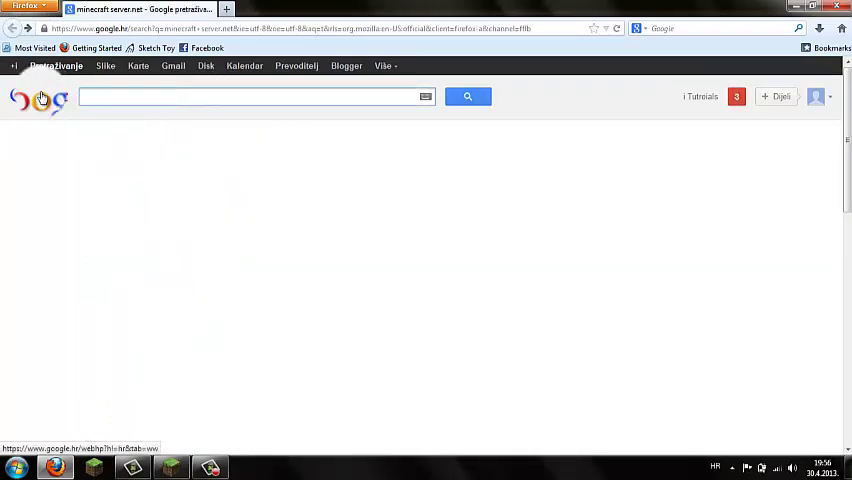
{"action": "type", "text": "cracked m"}
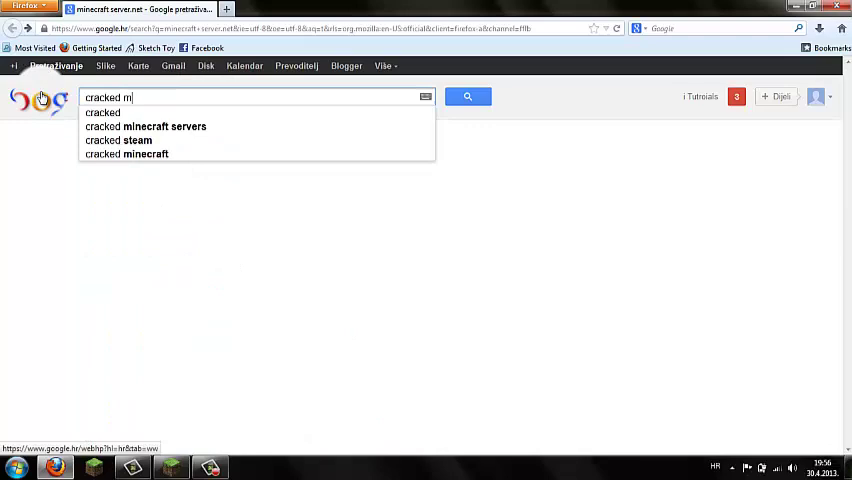
{"action": "left_click", "coordinate": [146, 126]}
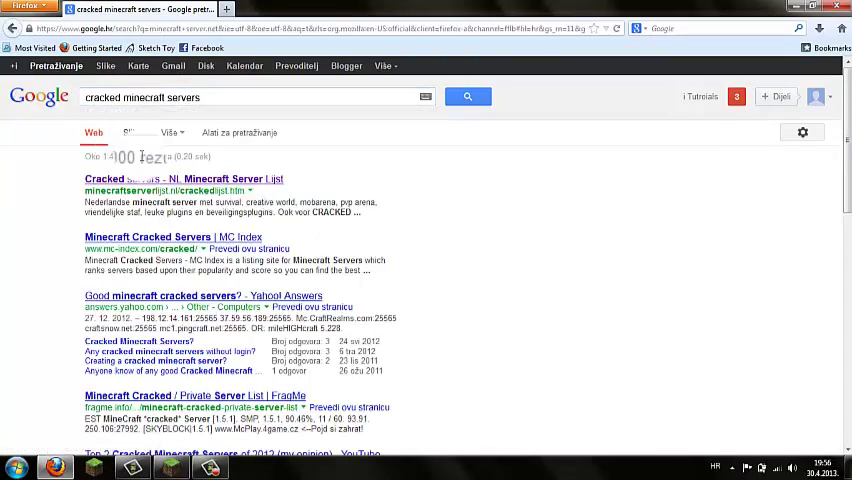
{"action": "left_click", "coordinate": [183, 179]}
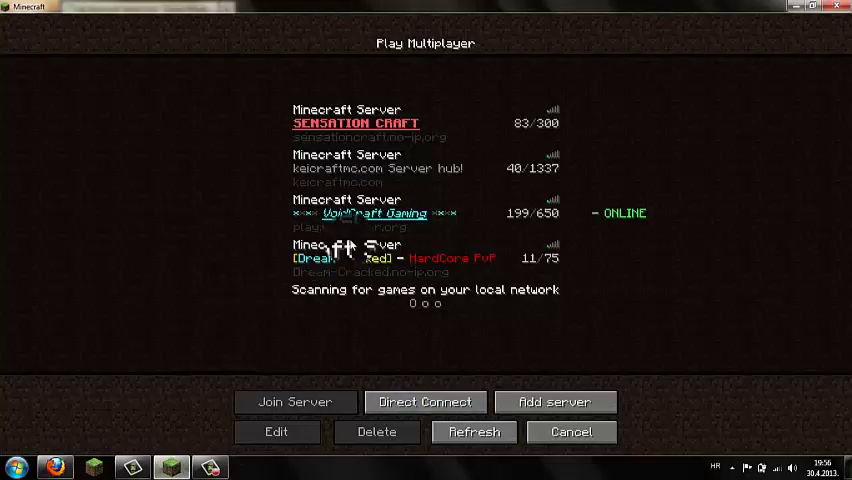
Step: Delete the VoidCraft Gaming entry and confirm the removal
{"action": "left_click", "coordinate": [376, 432]}
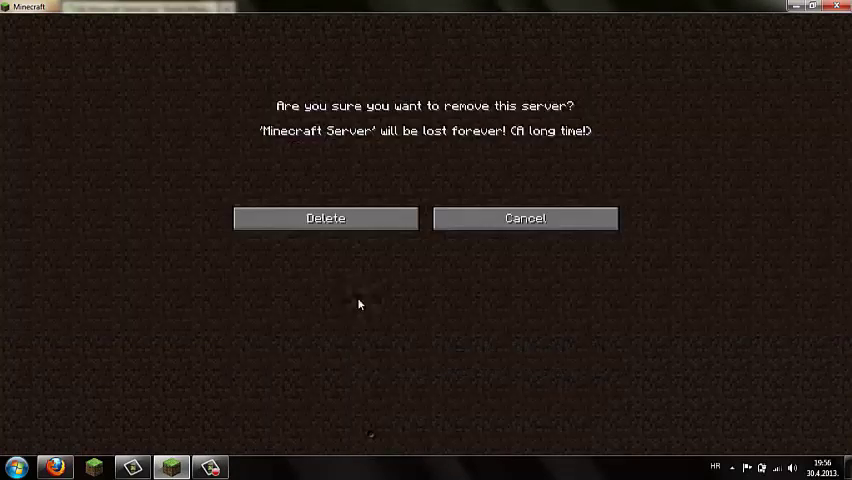
{"action": "left_click", "coordinate": [525, 218]}
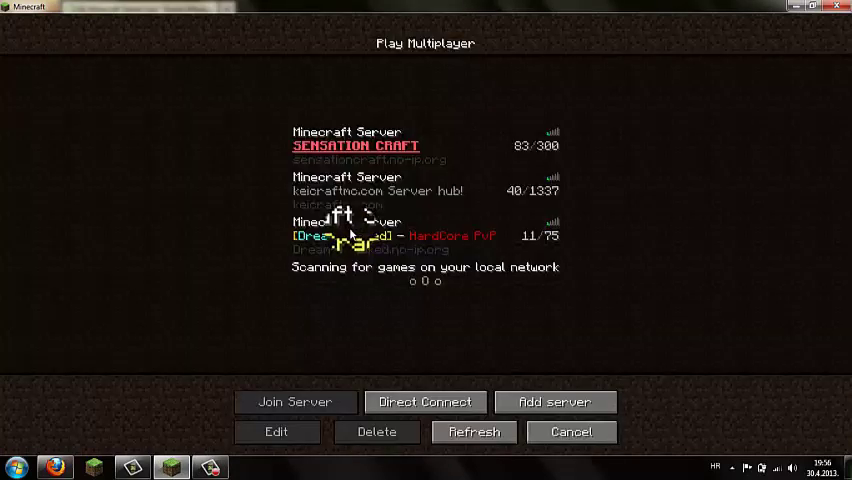